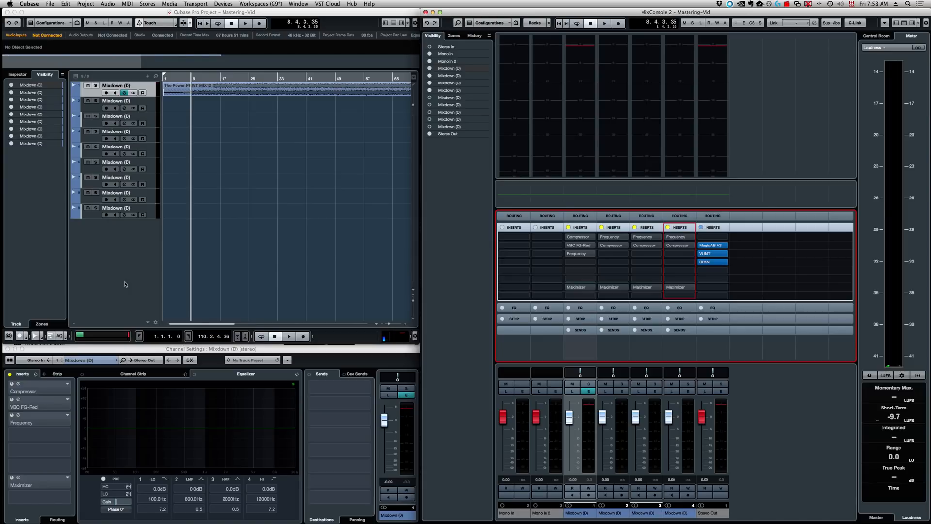
mouse_move(253, 227)
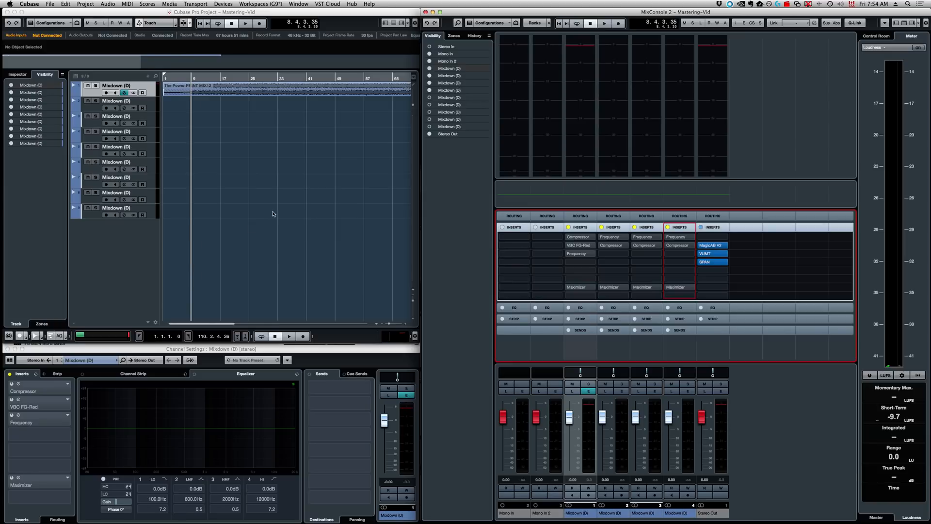
- Review the Project Setup settings, then check the VUMT meter on Stereo Out
left_click(85, 4)
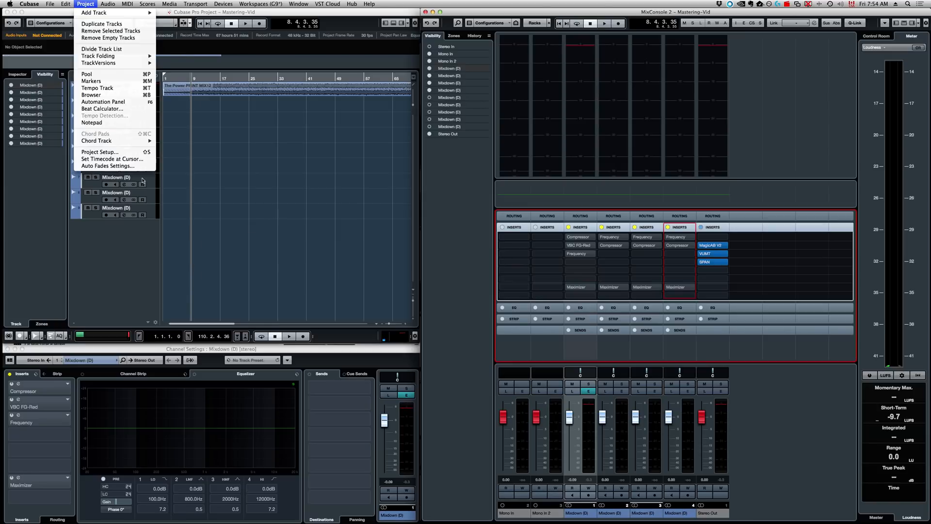
left_click(100, 152)
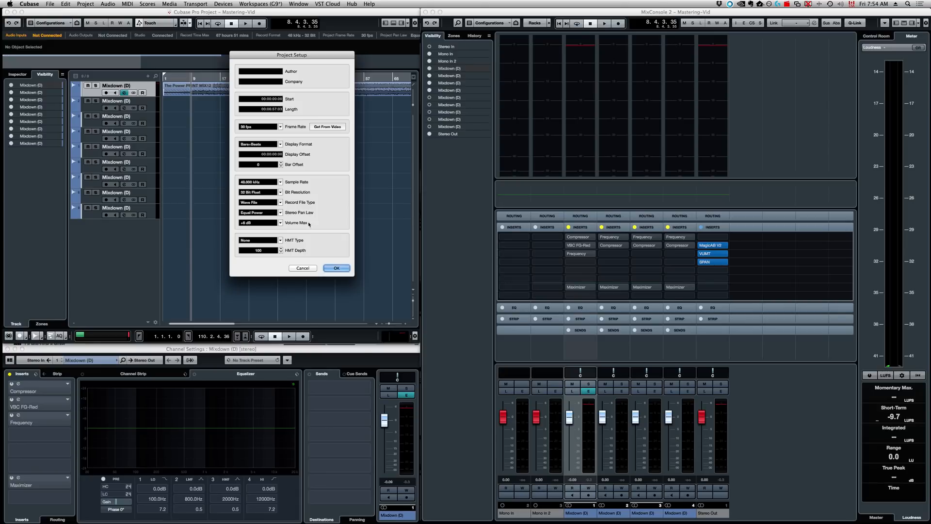
left_click(336, 268)
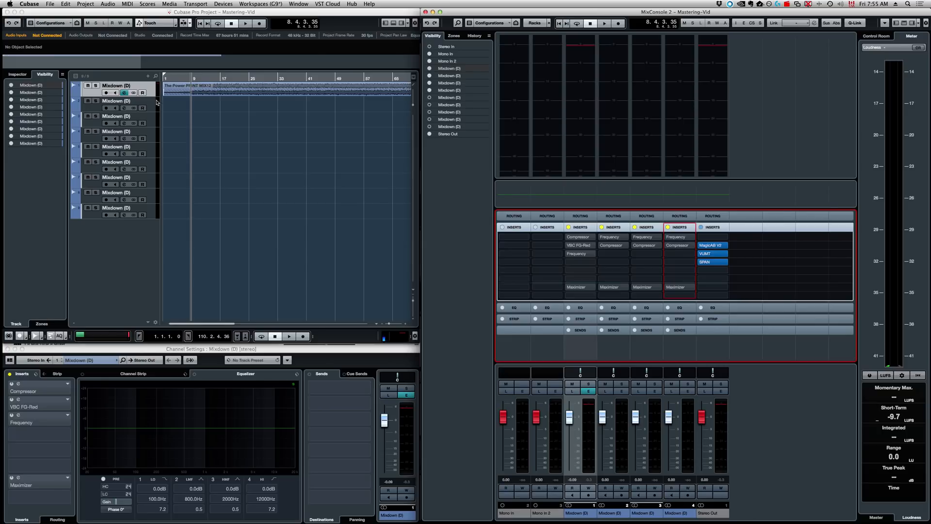
mouse_move(153, 212)
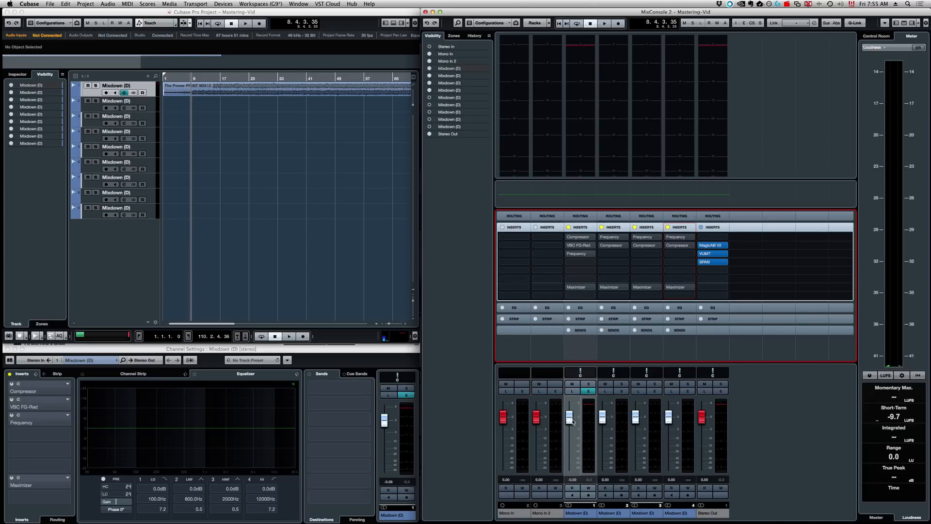
mouse_move(579, 245)
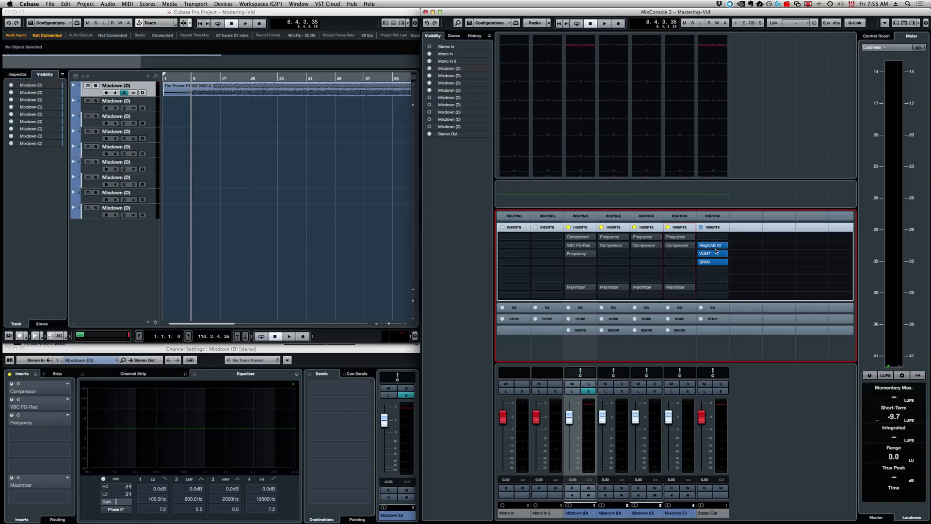
mouse_move(712, 245)
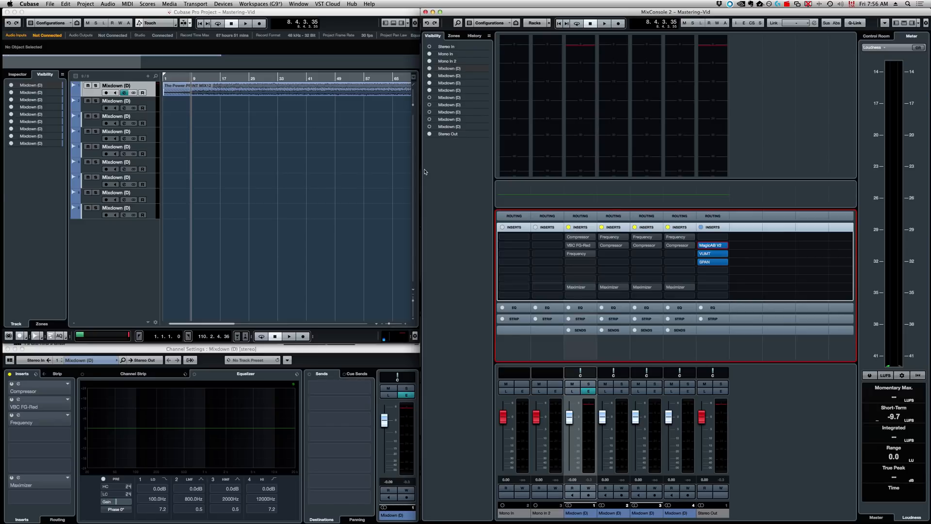
double_click(705, 253)
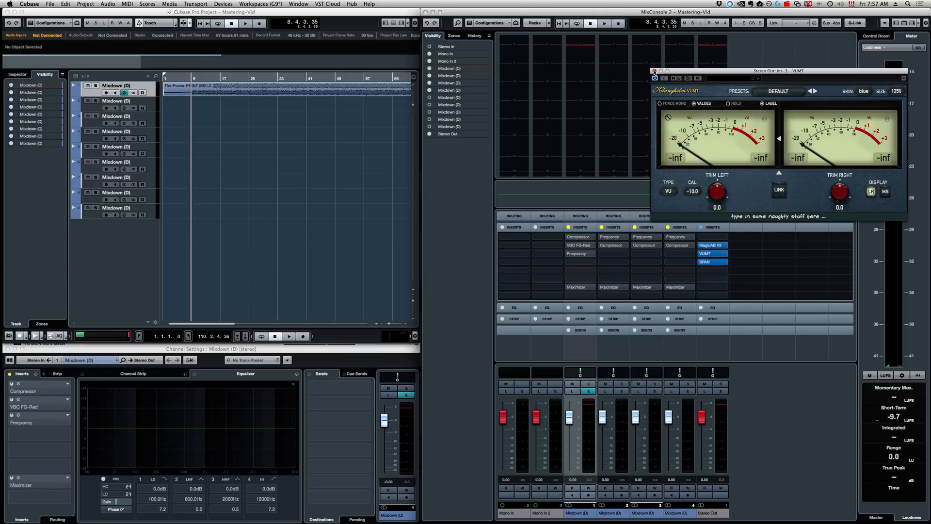
left_click(705, 262)
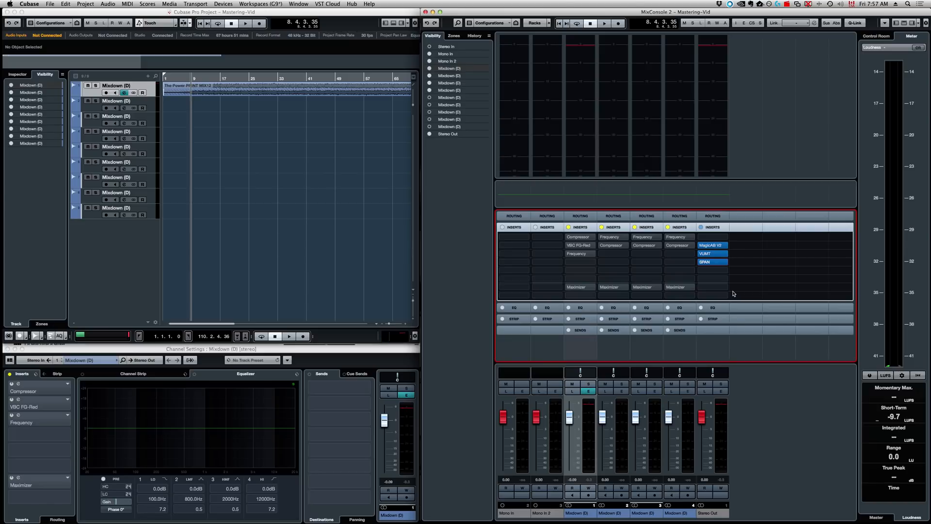
mouse_move(233, 121)
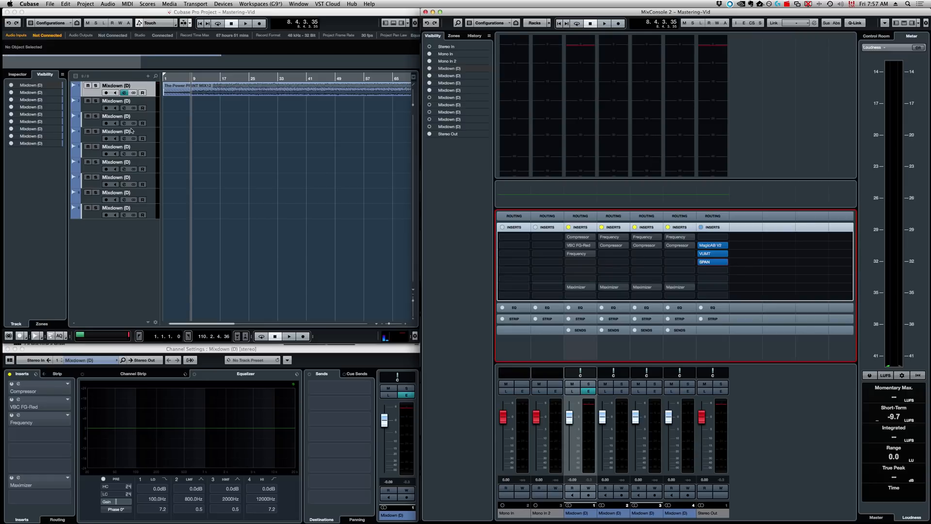
mouse_move(192, 99)
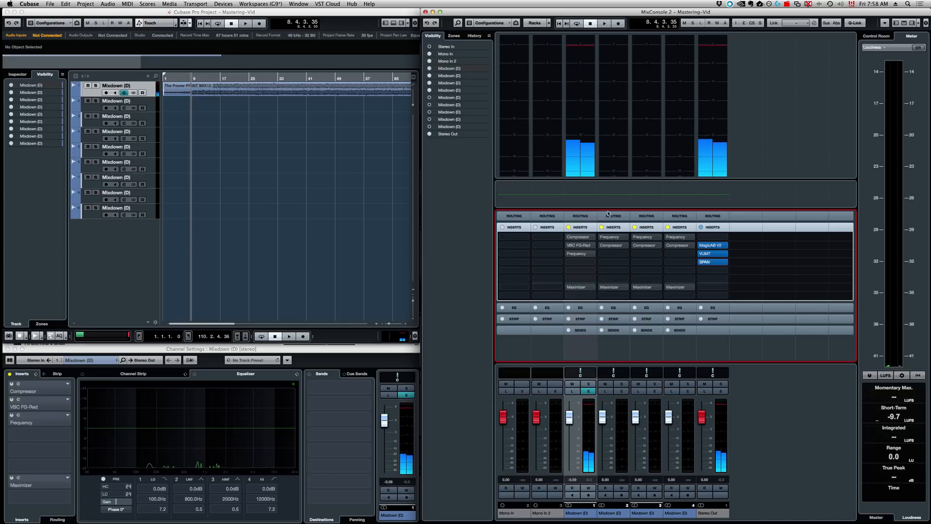
- Open the first Mixdown channel's Compressor and bypass it to compare on and off
left_click(577, 237)
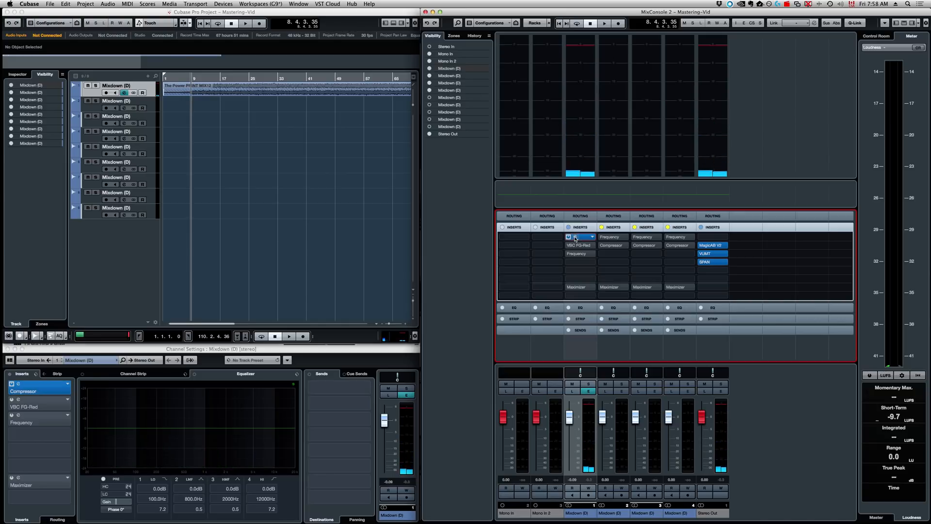
double_click(580, 236)
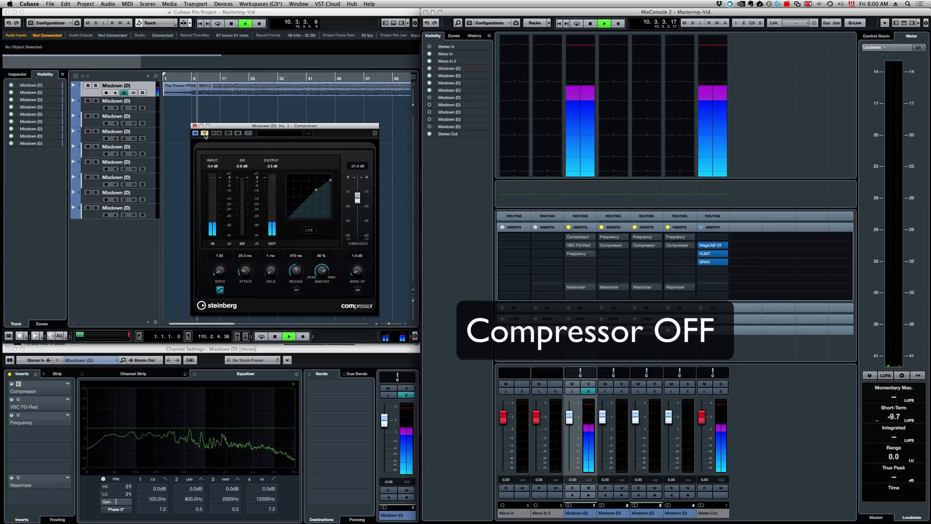
left_click(195, 133)
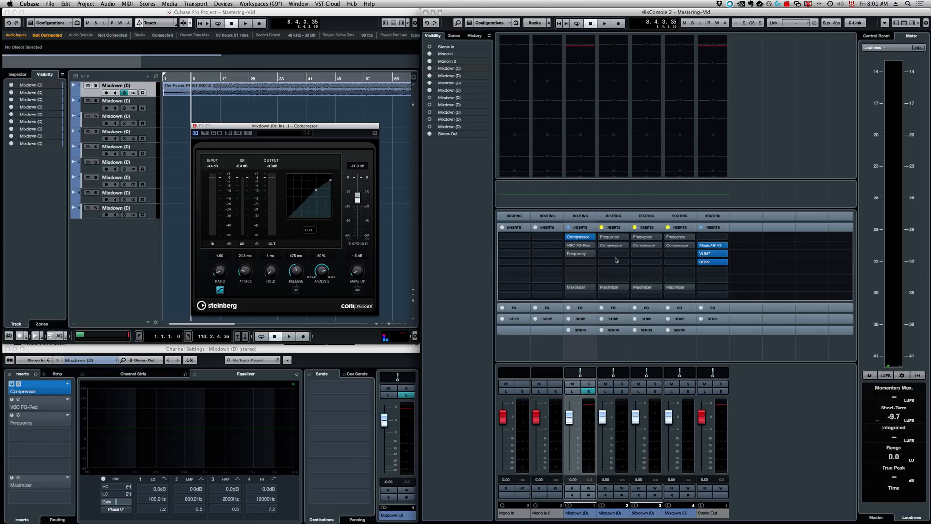
- Open the Frequency EQ insert for cuts at 274 Hz (-2.0 dB) and 443 Hz (-2.1 dB)
left_click(577, 253)
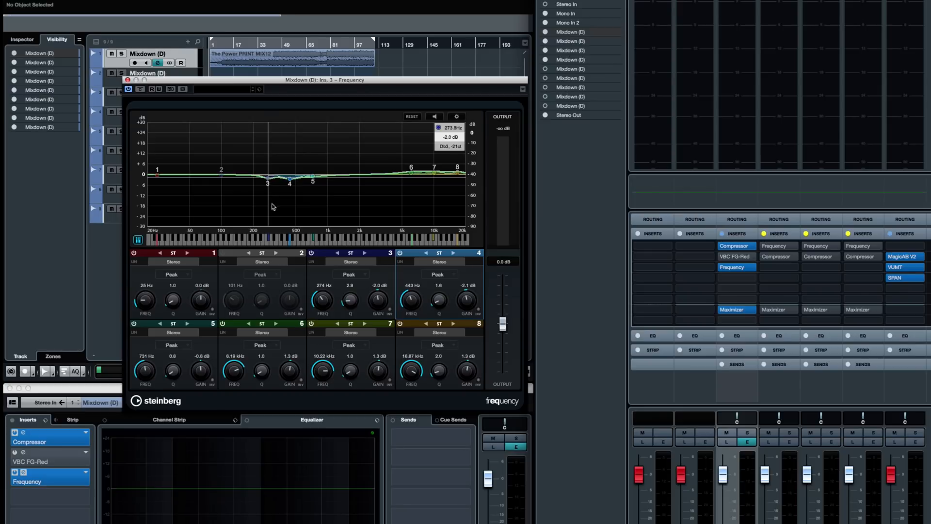
mouse_move(383, 307)
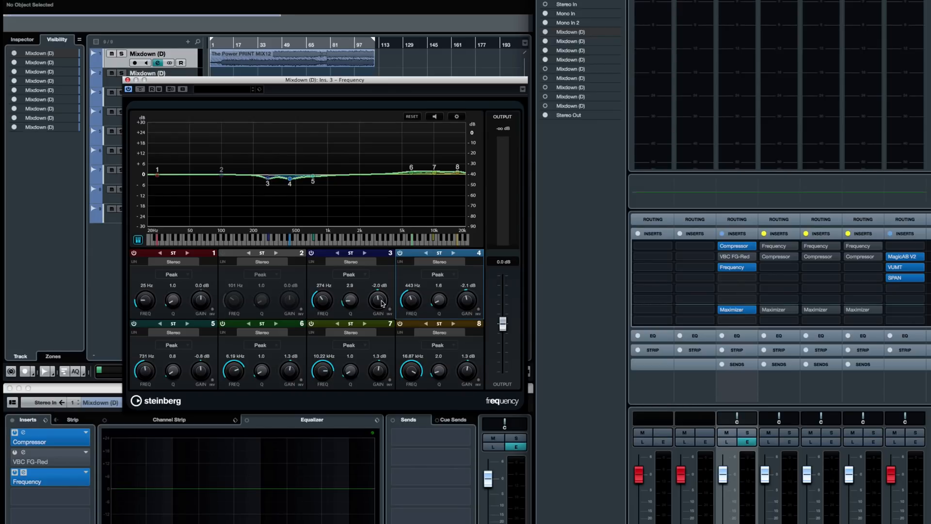
mouse_move(426, 298)
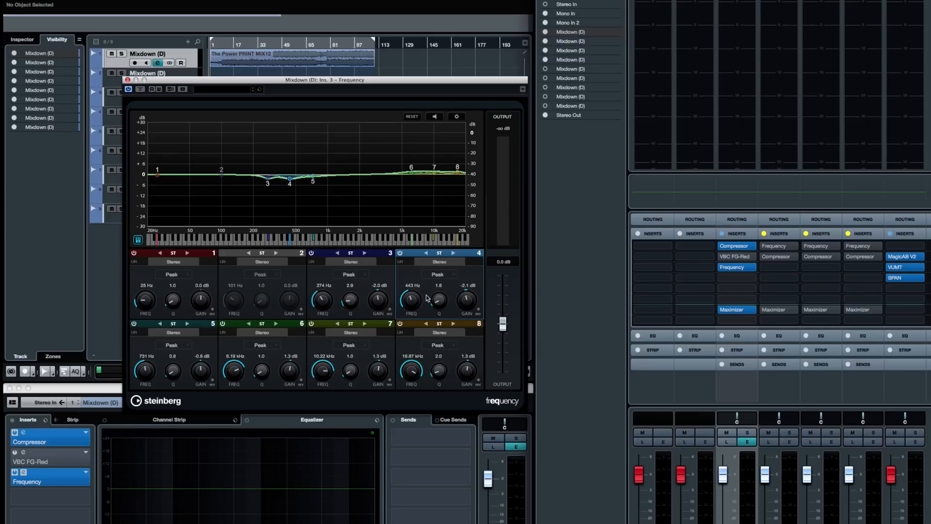
mouse_move(476, 297)
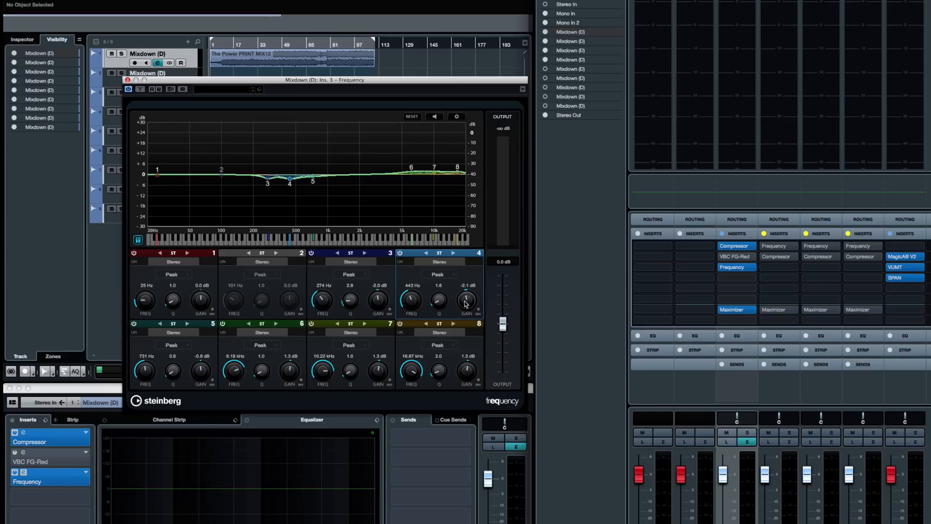
mouse_move(313, 181)
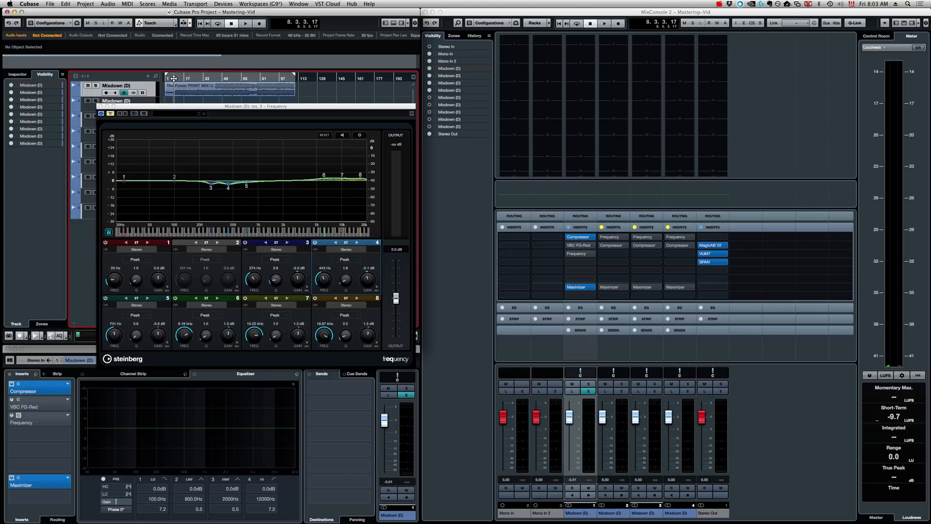
- Play the mixdown and bypass the Frequency EQ to A/B it
left_click(246, 23)
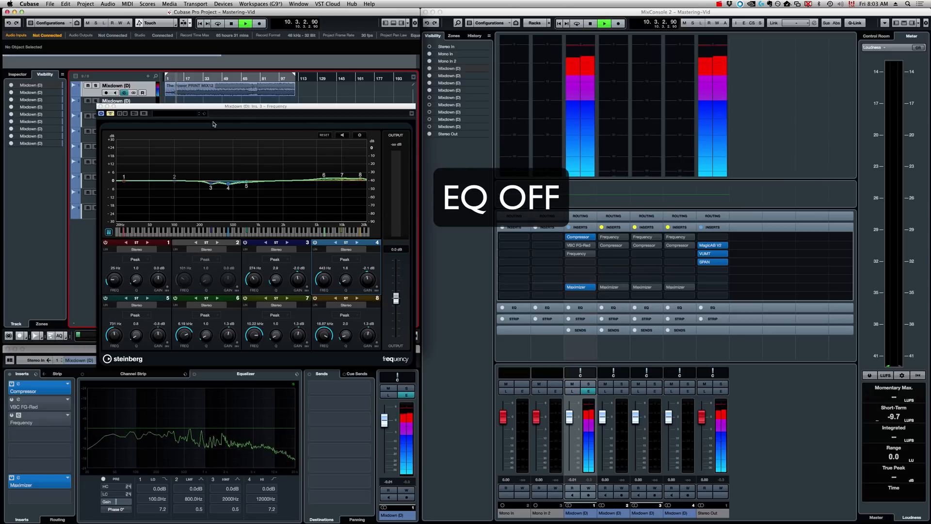
left_click(109, 114)
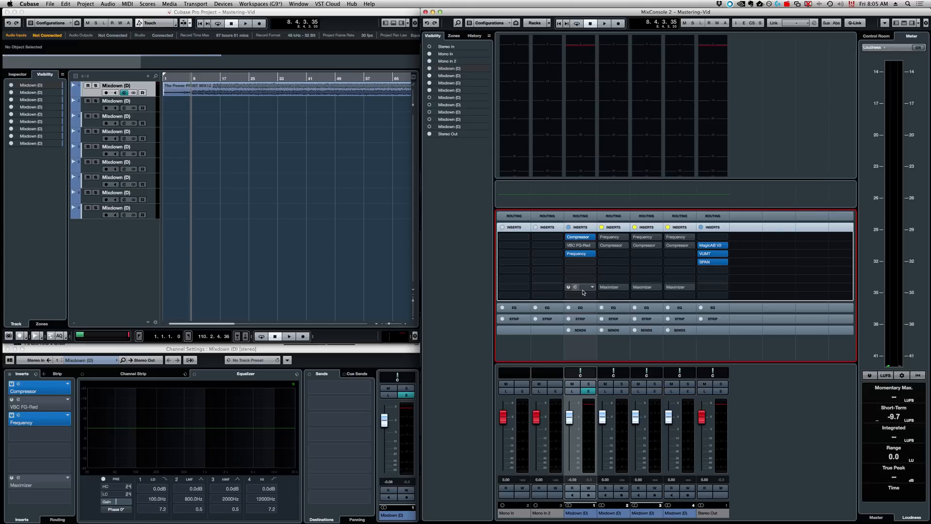
- Enable the first Mixdown channel's Maximizer insert and bring up its editor
left_click(581, 287)
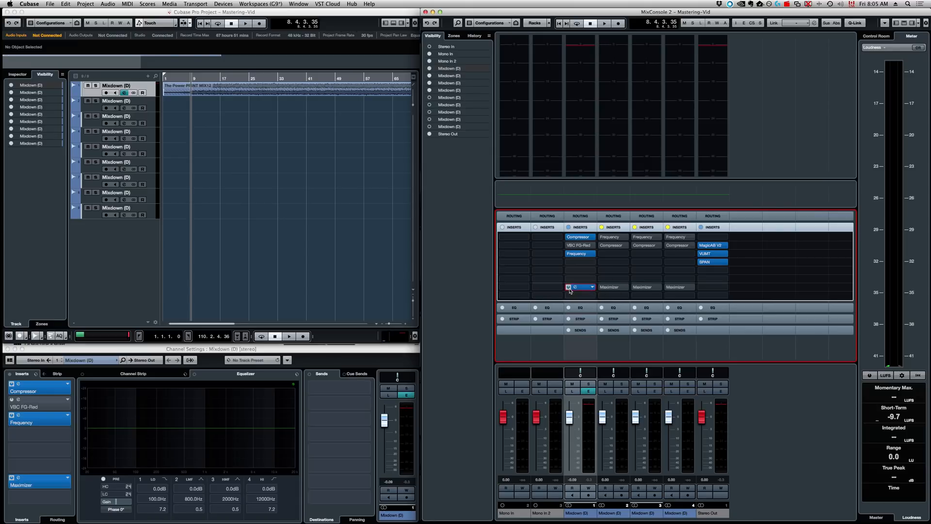
double_click(579, 286)
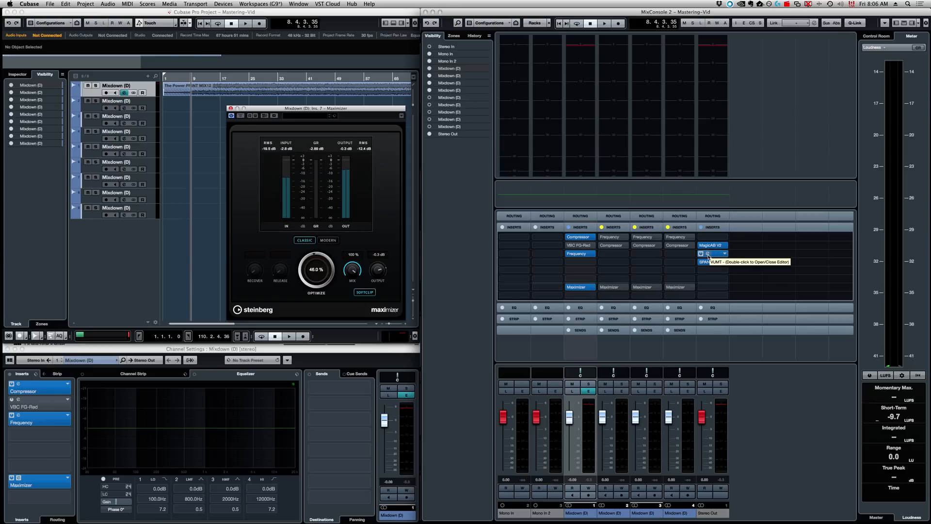
- Open the Stereo Out VUMT meter beside the Maximizer, with Optimize at 0%
double_click(711, 254)
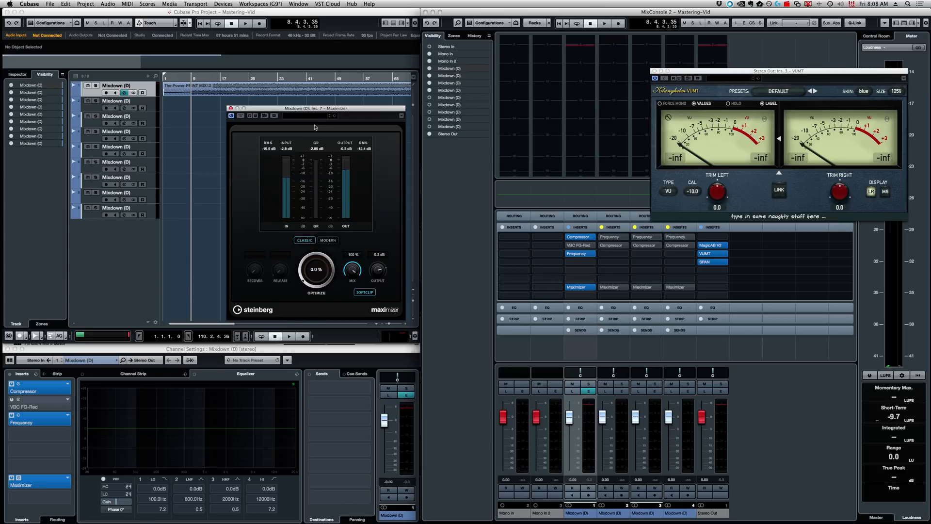
- Move the Maximizer window aside and raise Optimize to 49.8%
left_click_drag(314, 108, 282, 96)
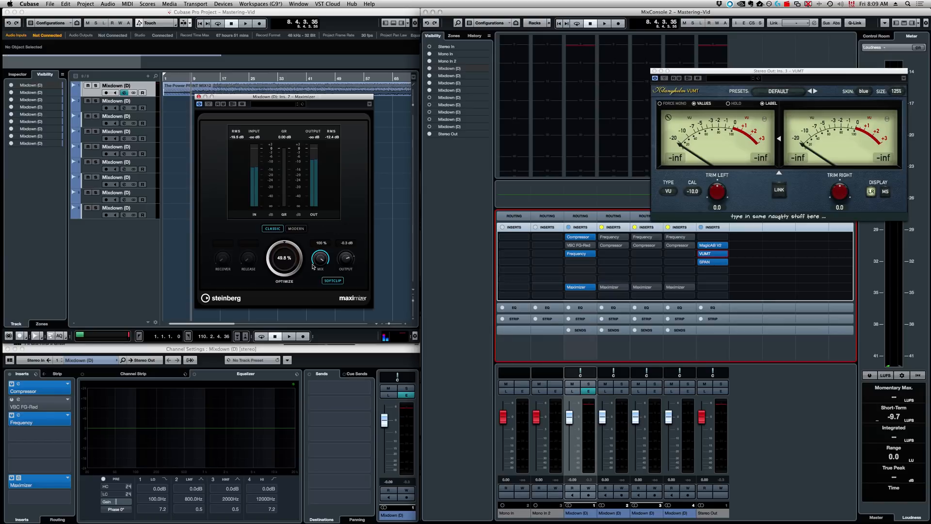
mouse_move(275, 264)
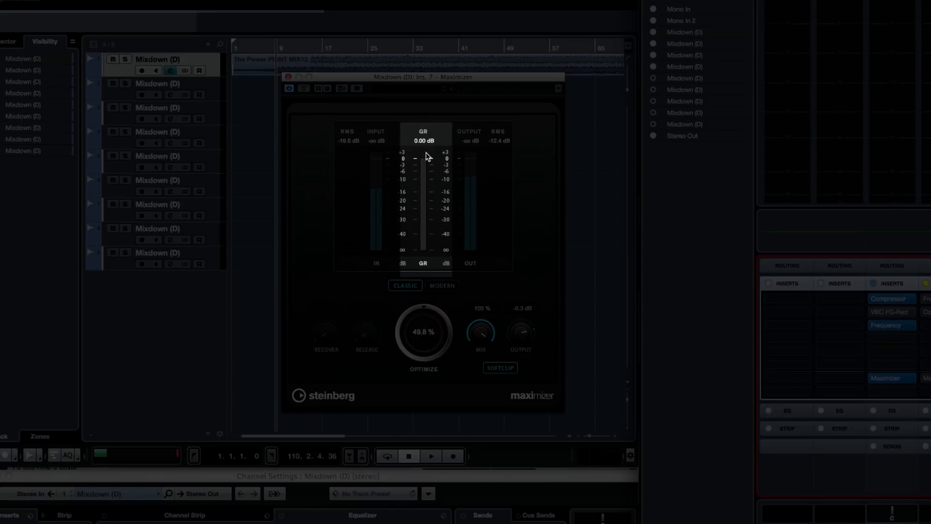
mouse_move(431, 159)
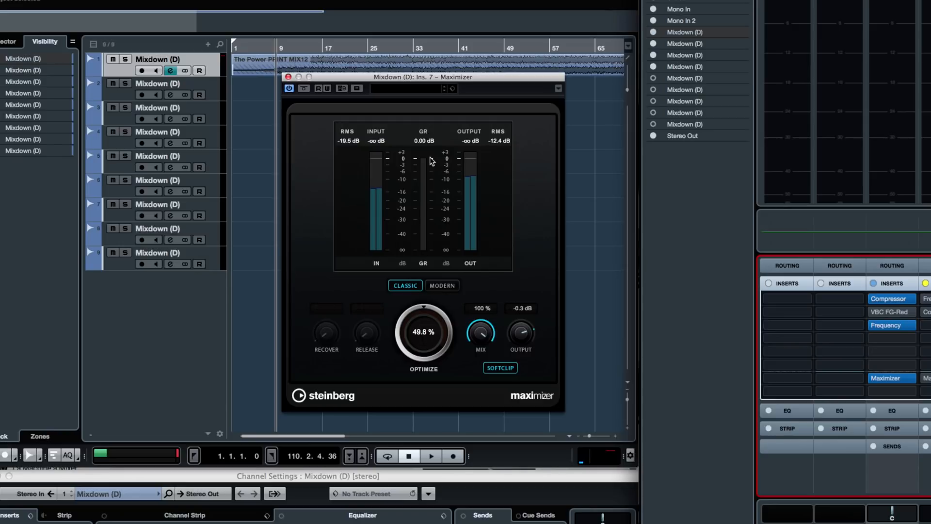
- Play the mixdown through the Maximizer, showing about 2 dB gain reduction at -0.3 dB output
left_click(430, 456)
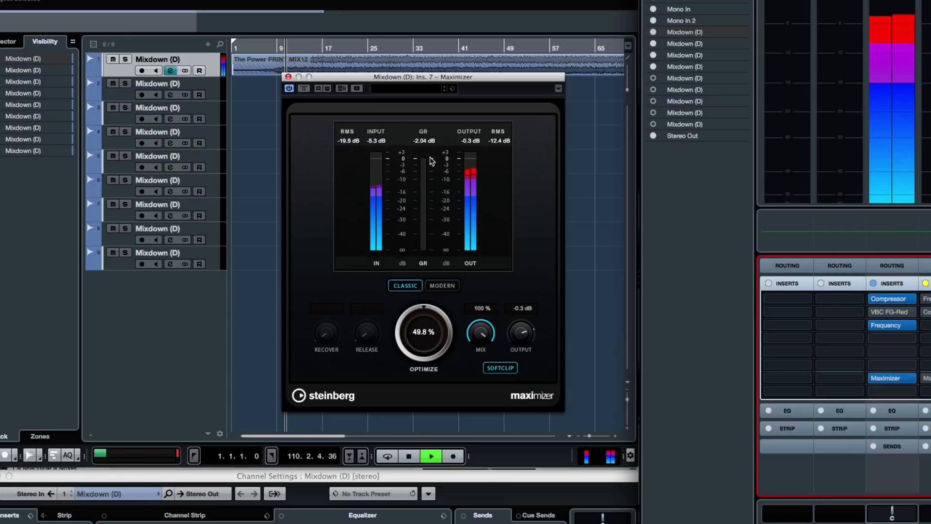
mouse_move(436, 153)
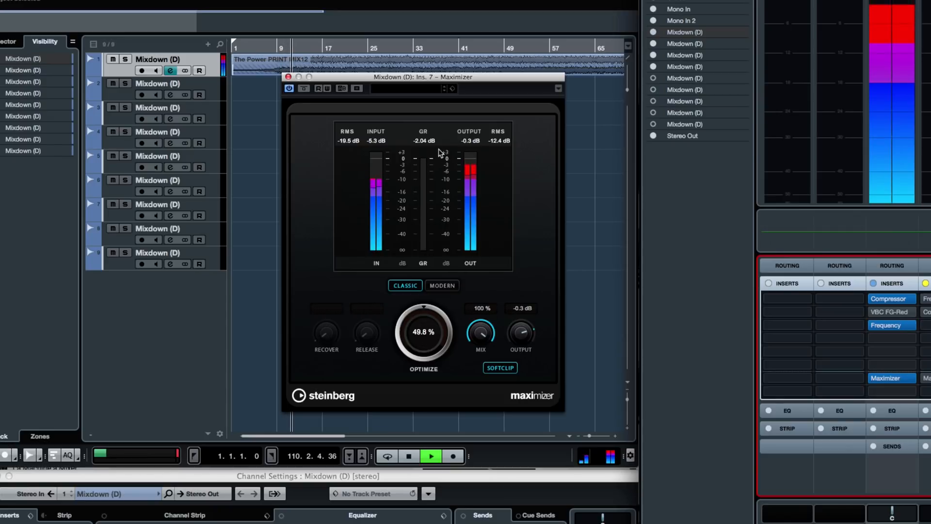